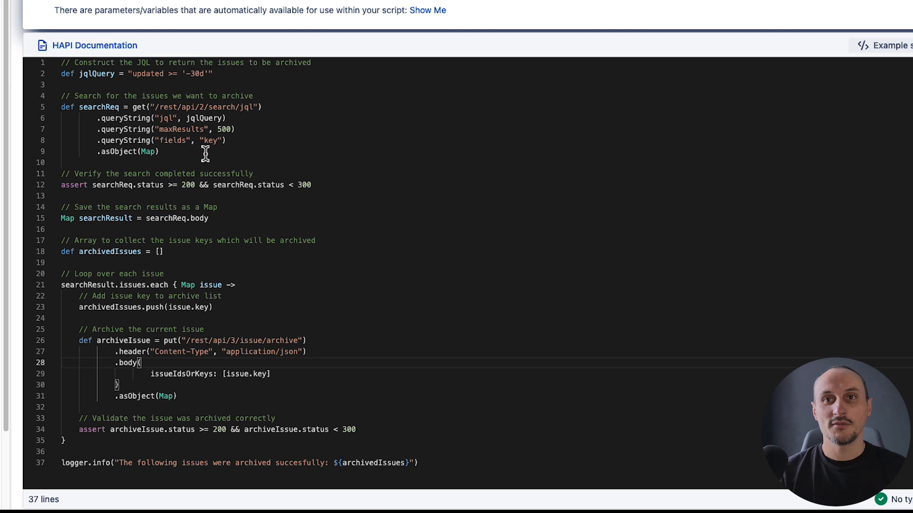
Delete the old REST search and result block and begin typing an Issues.search call
double_click(95, 75)
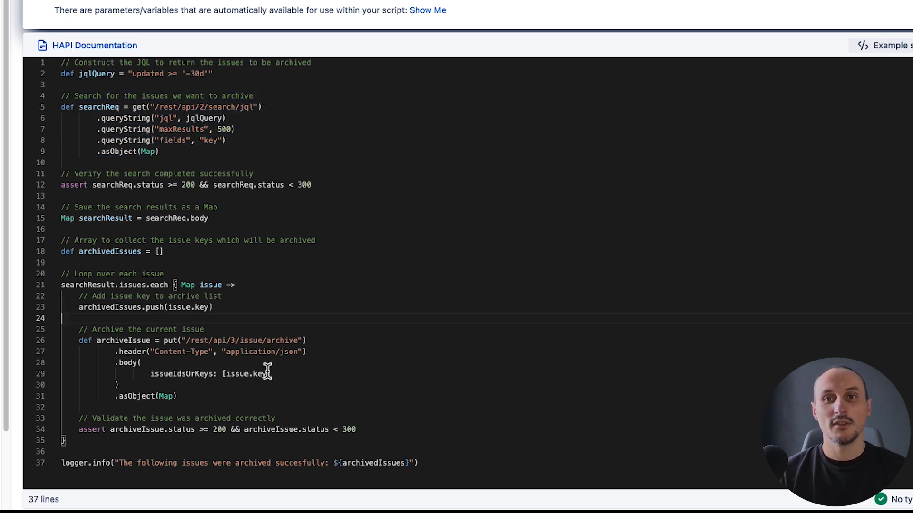
mouse_move(343, 266)
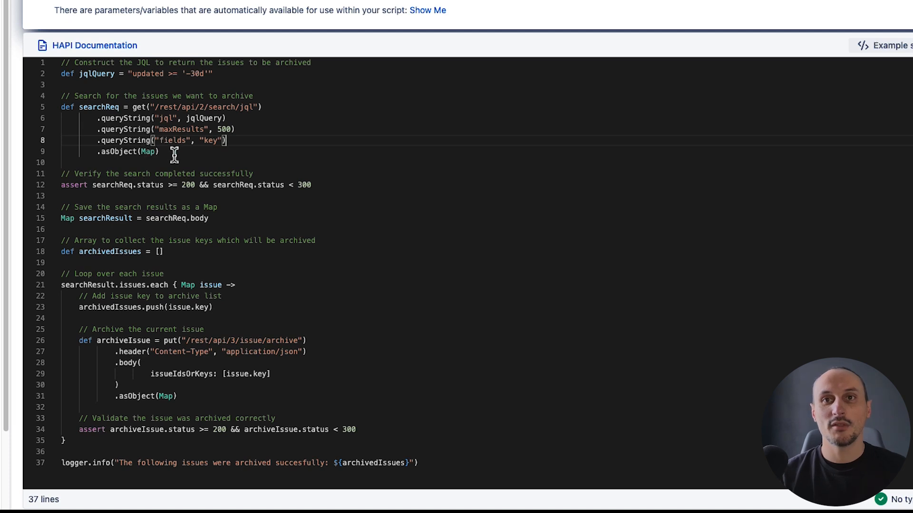
mouse_move(176, 97)
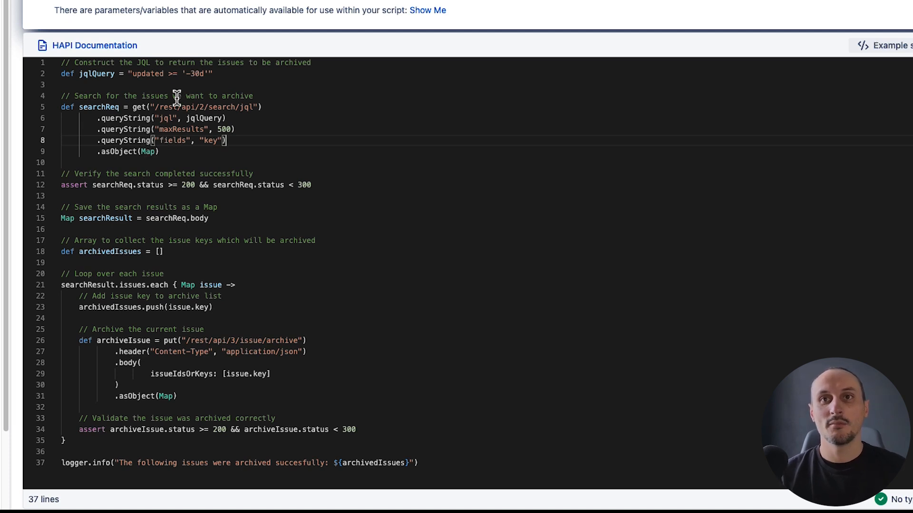
mouse_move(100, 117)
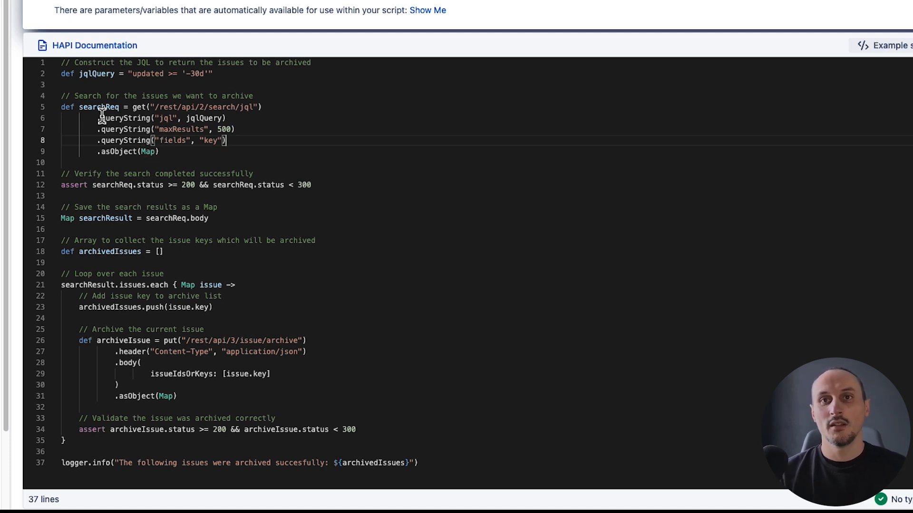
mouse_move(302, 194)
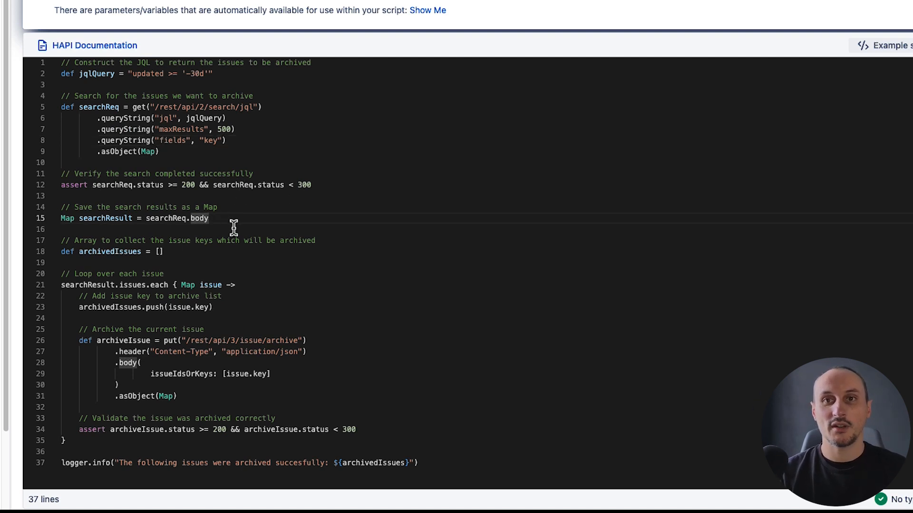
mouse_move(303, 220)
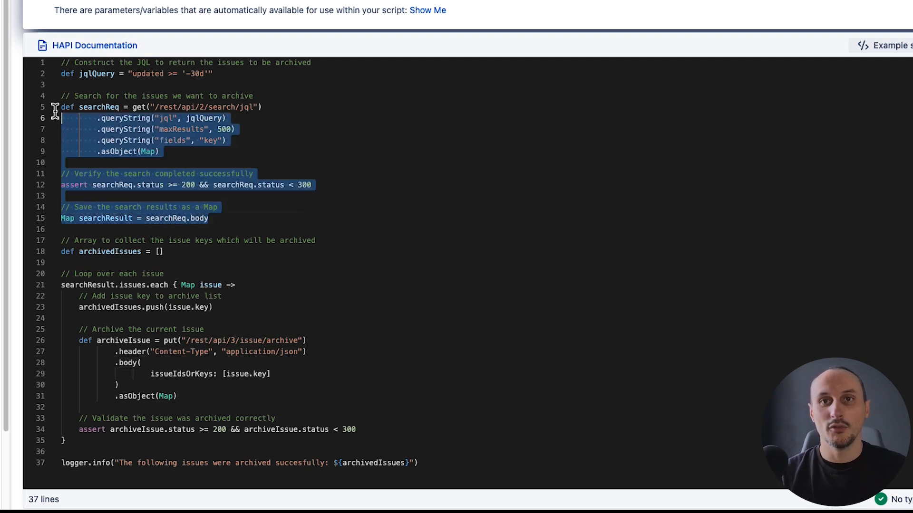
key(Delete)
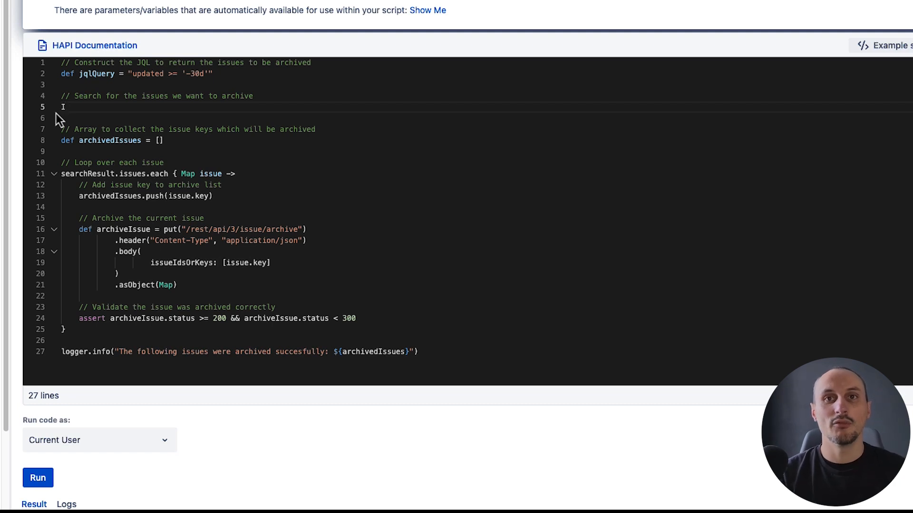
text(I)
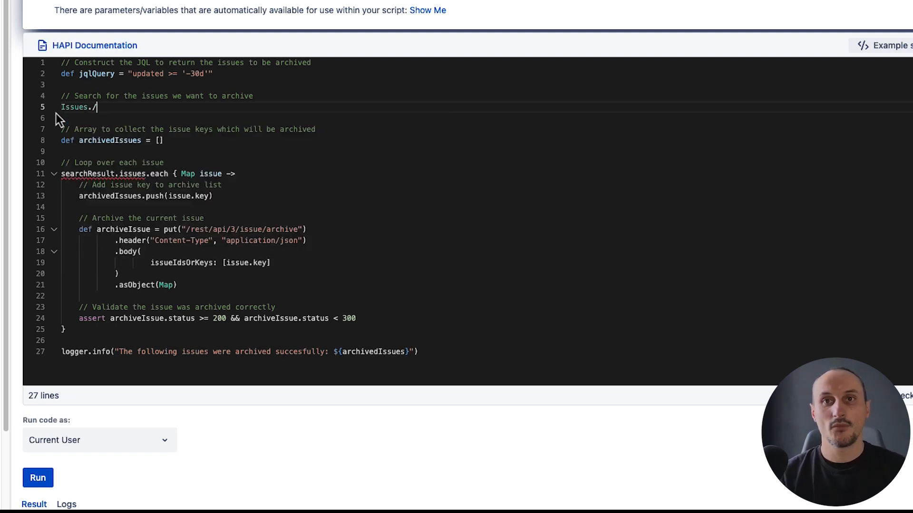
text(se)
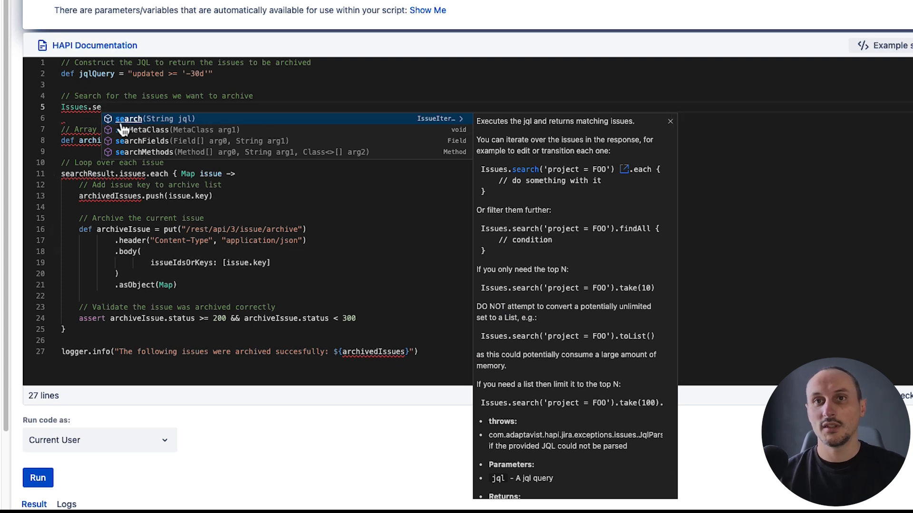
scroll(down, 3)
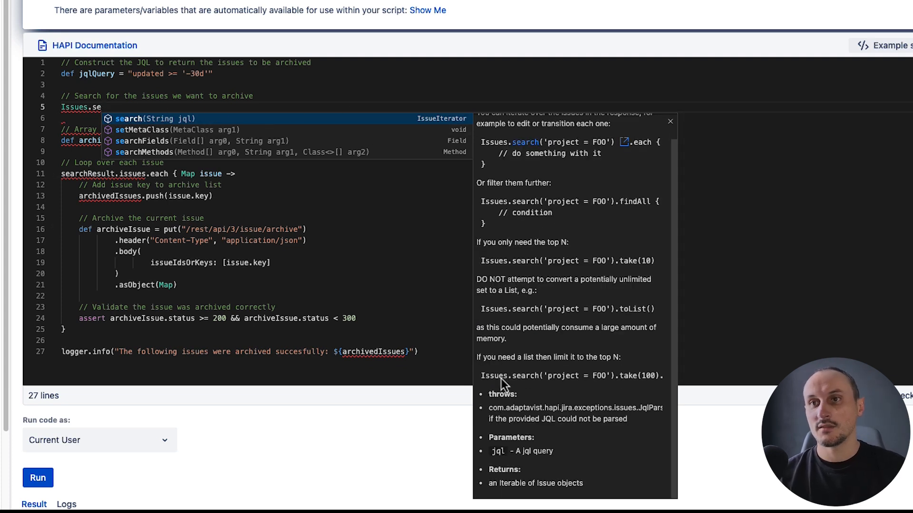
mouse_move(539, 330)
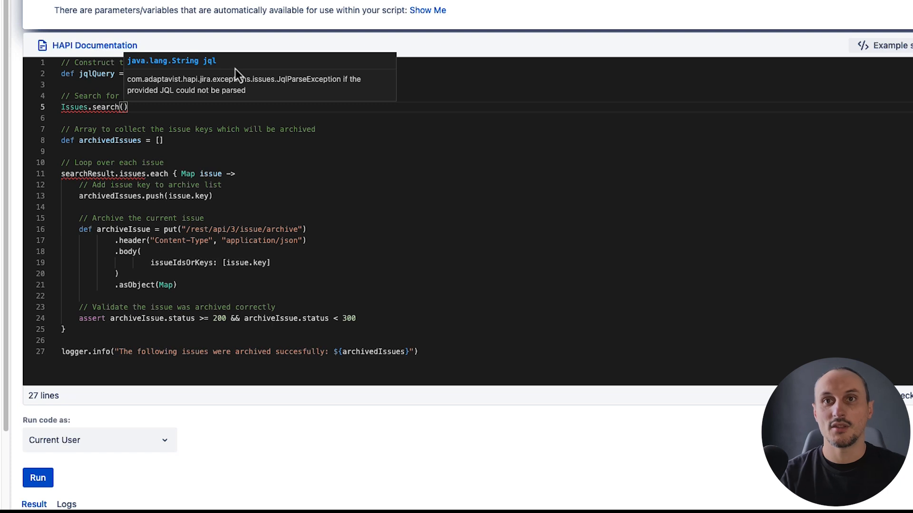
Pass the existing jqlQuery variable into Issues.search on line 5
text(jqlQuery)
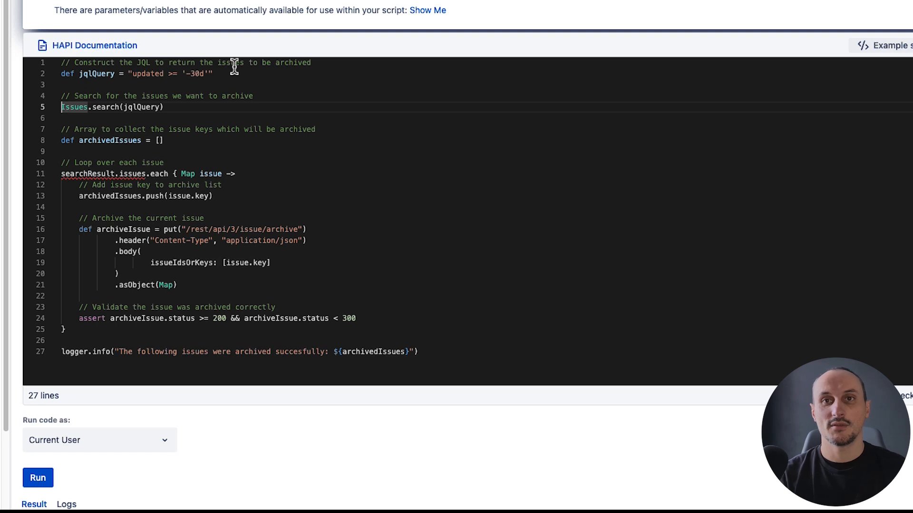
mouse_move(85, 173)
text(def searchResult = )
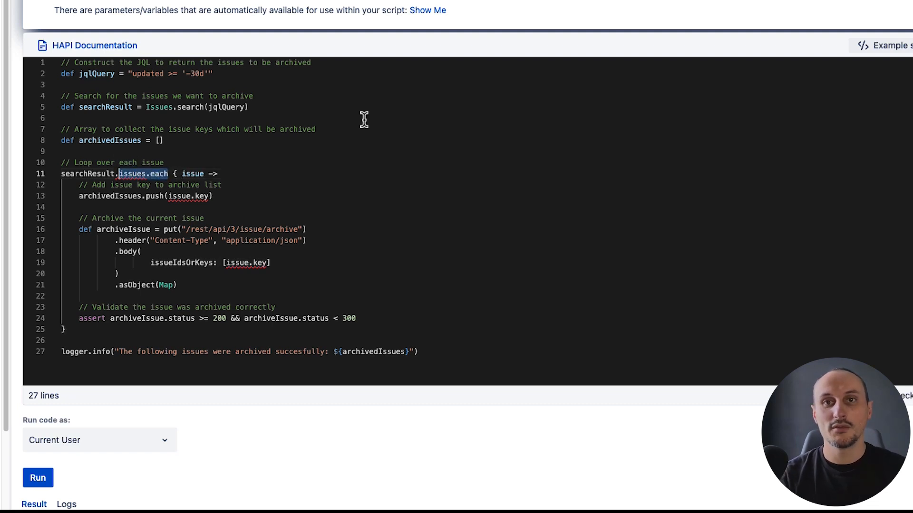
Turn the each loop into collect and assign it to archivedIssues, dropping the array and push
text(collect)
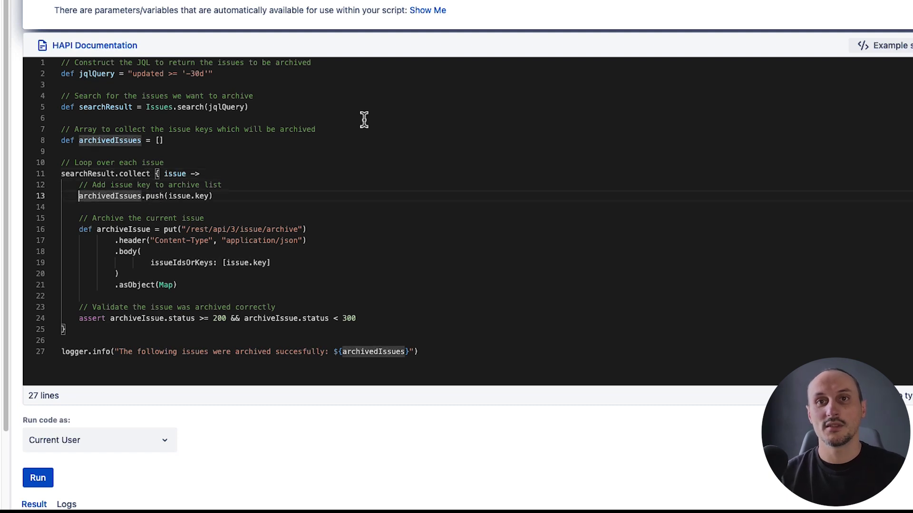
double_click(118, 197)
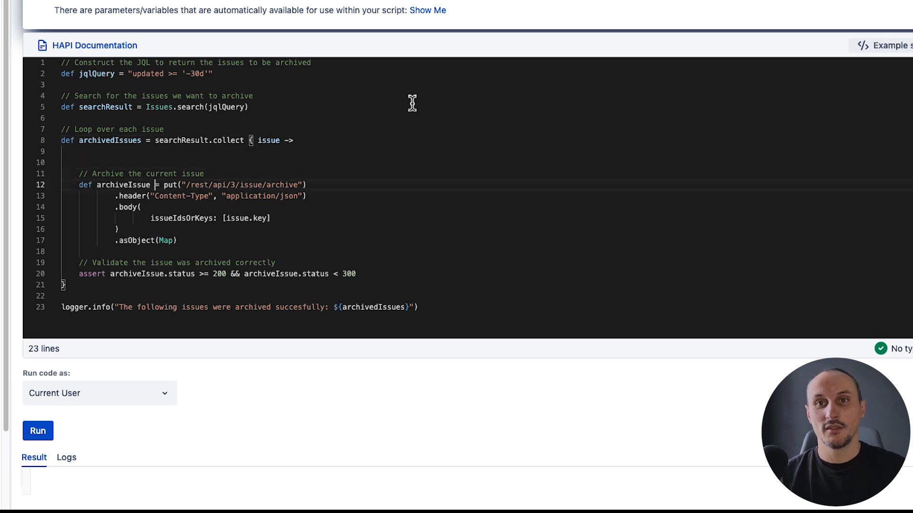
Add issue.key as the closure's final expression after the assert line
key(Enter)
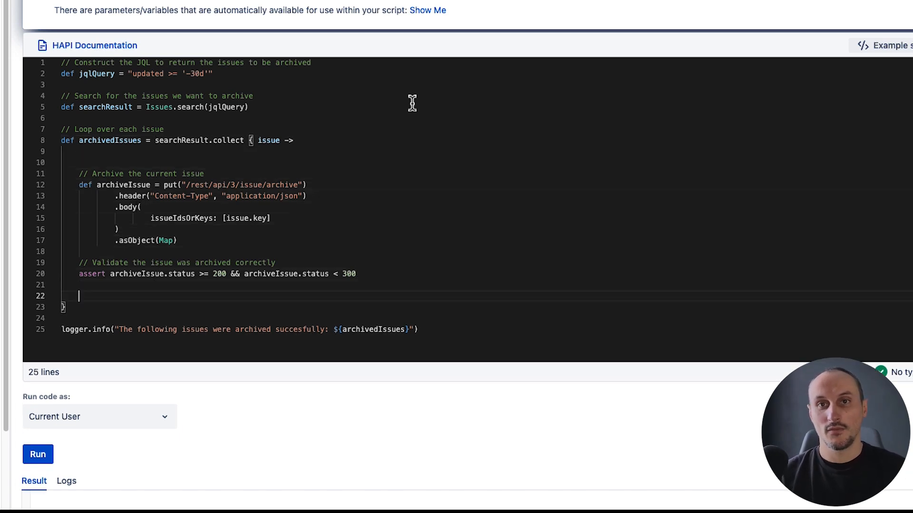
text(re)
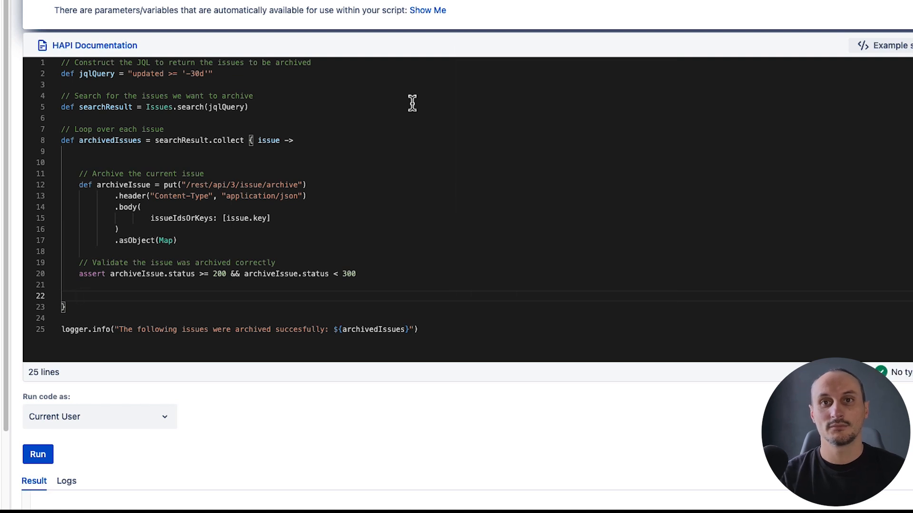
text(issue)
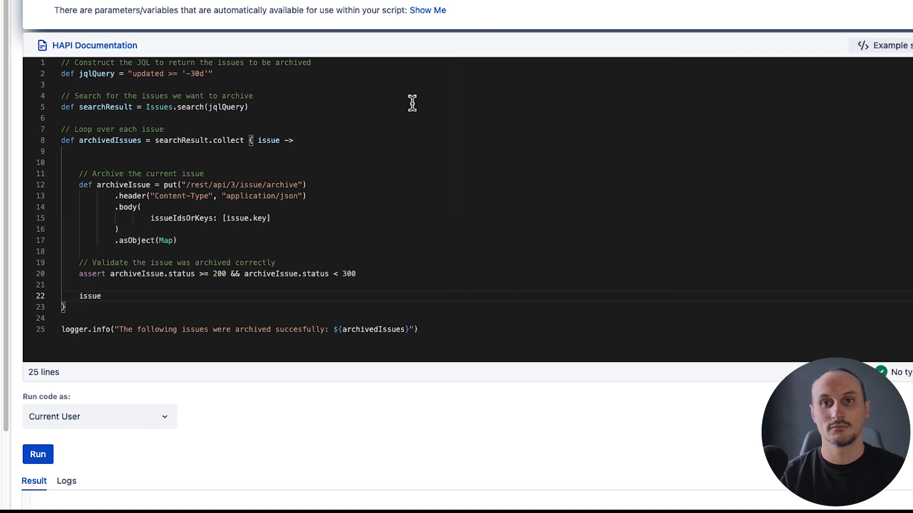
text(.key)
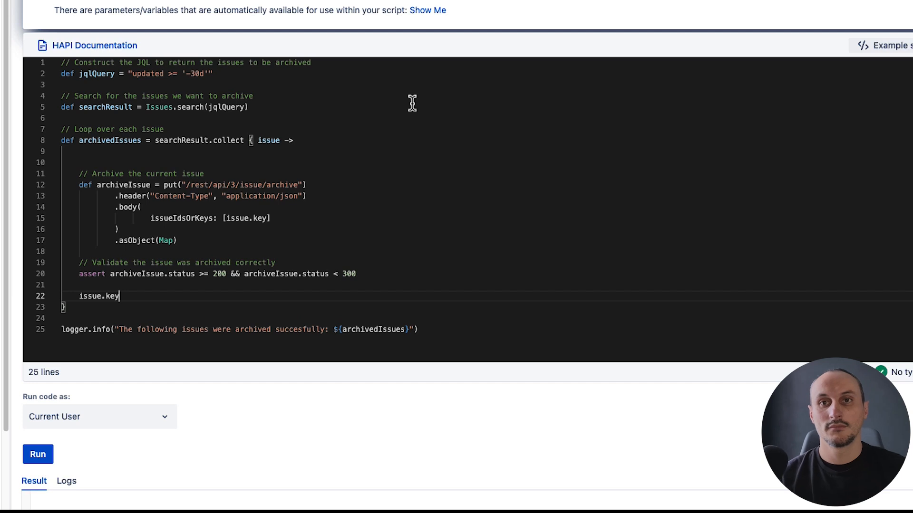